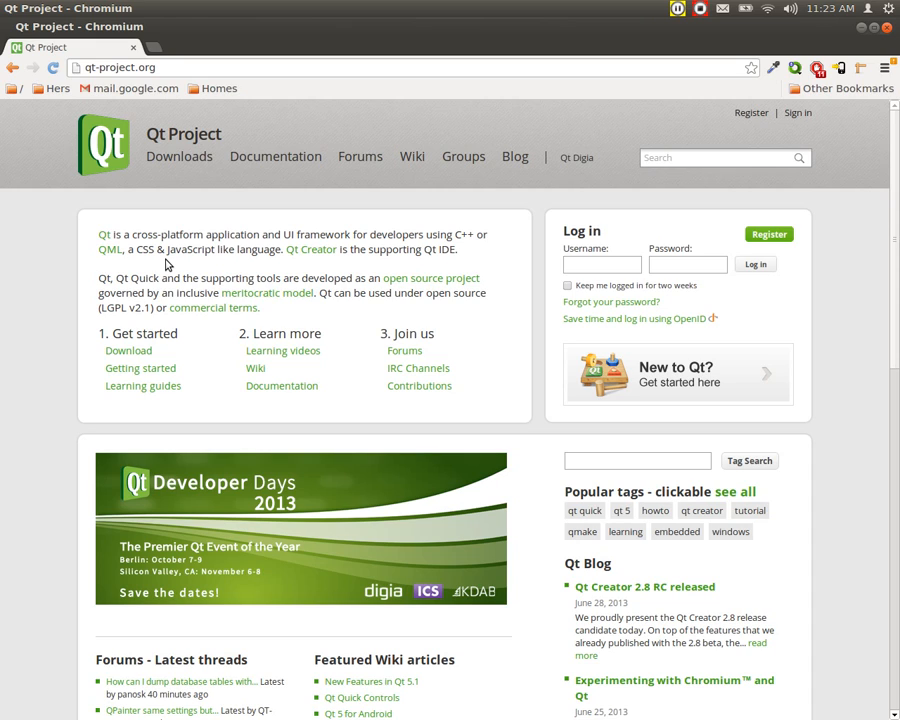
{"action": "mouse_move", "coordinate": [140, 276]}
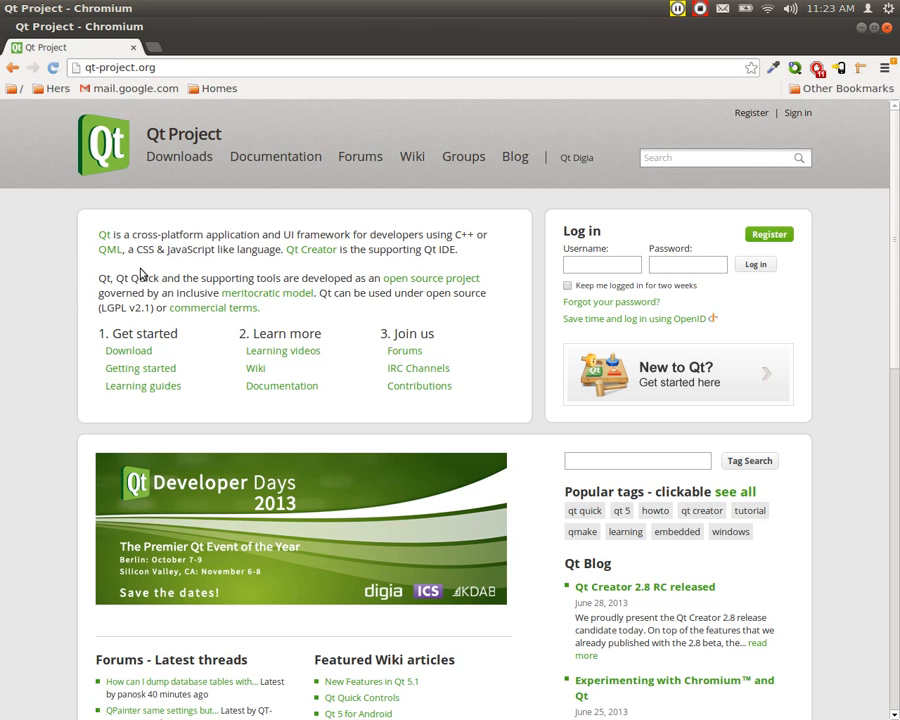
{"action": "mouse_move", "coordinate": [210, 266]}
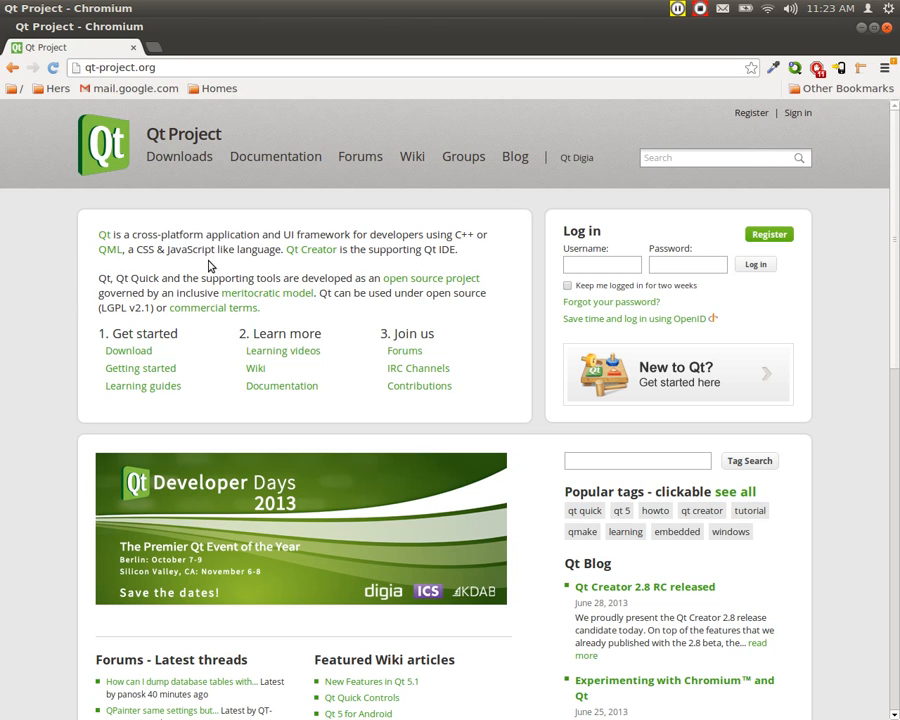
{"action": "mouse_move", "coordinate": [144, 218]}
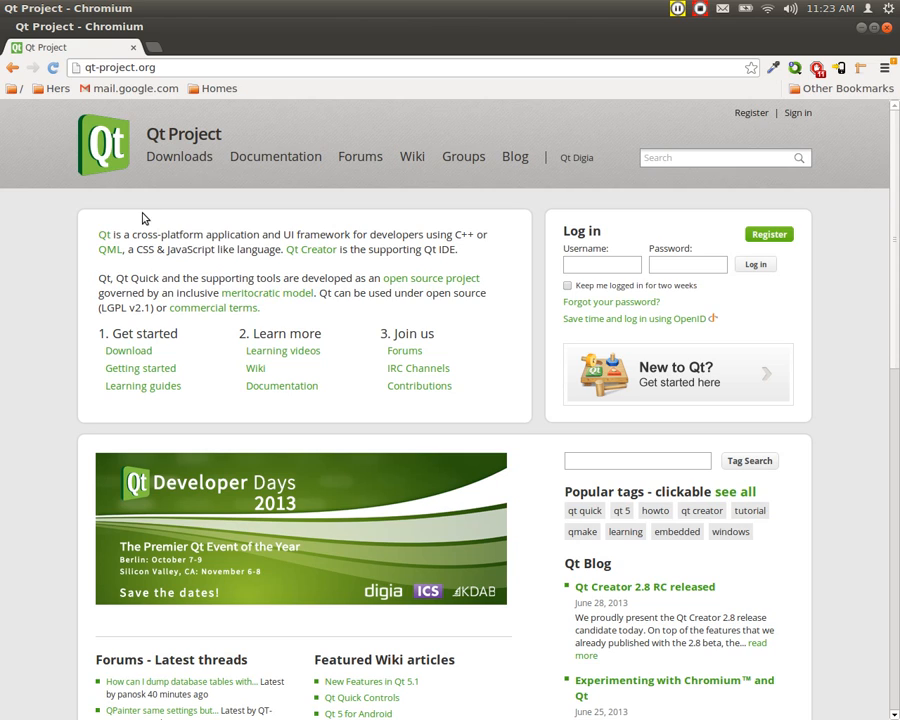
{"action": "mouse_move", "coordinate": [60, 224]}
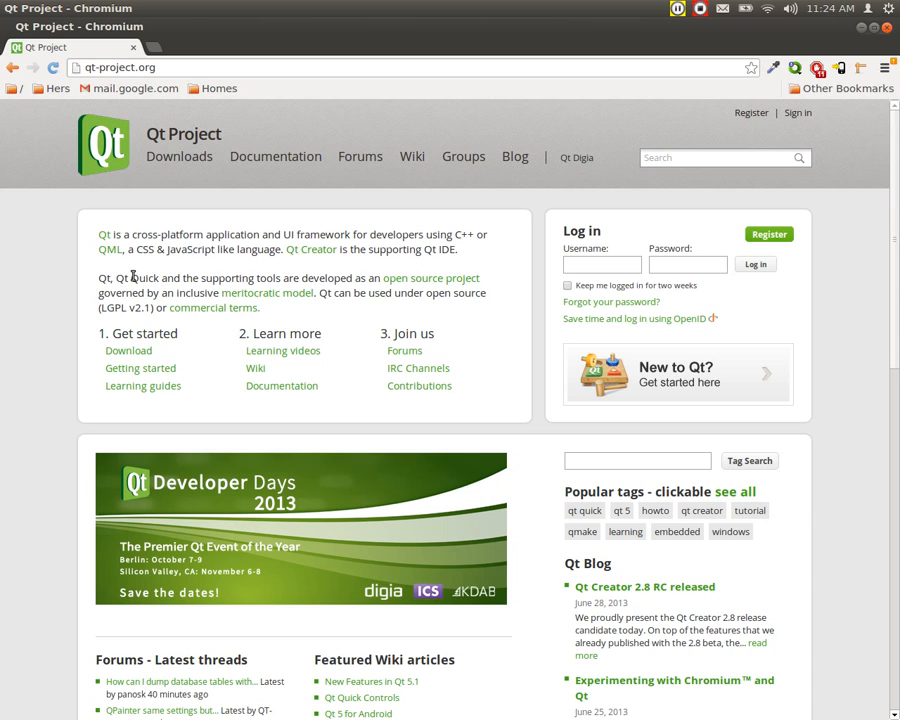
Go to the Download page and review the Qt 5.0.2 and Qt 4.8 packages for Linux, Mac and Windows
{"action": "left_click", "coordinate": [828, 8]}
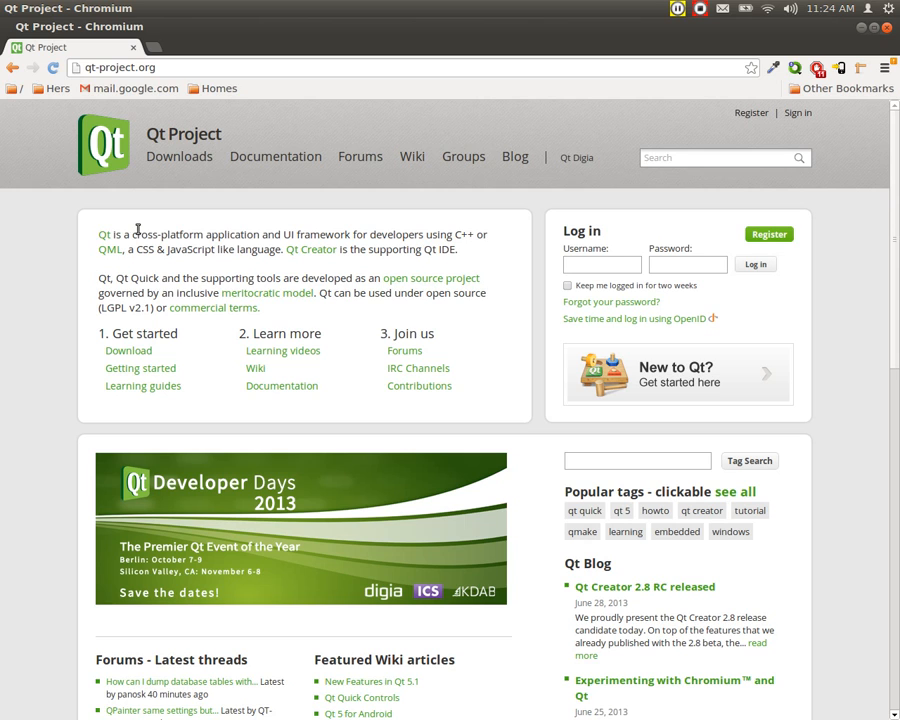
{"action": "mouse_move", "coordinate": [128, 350]}
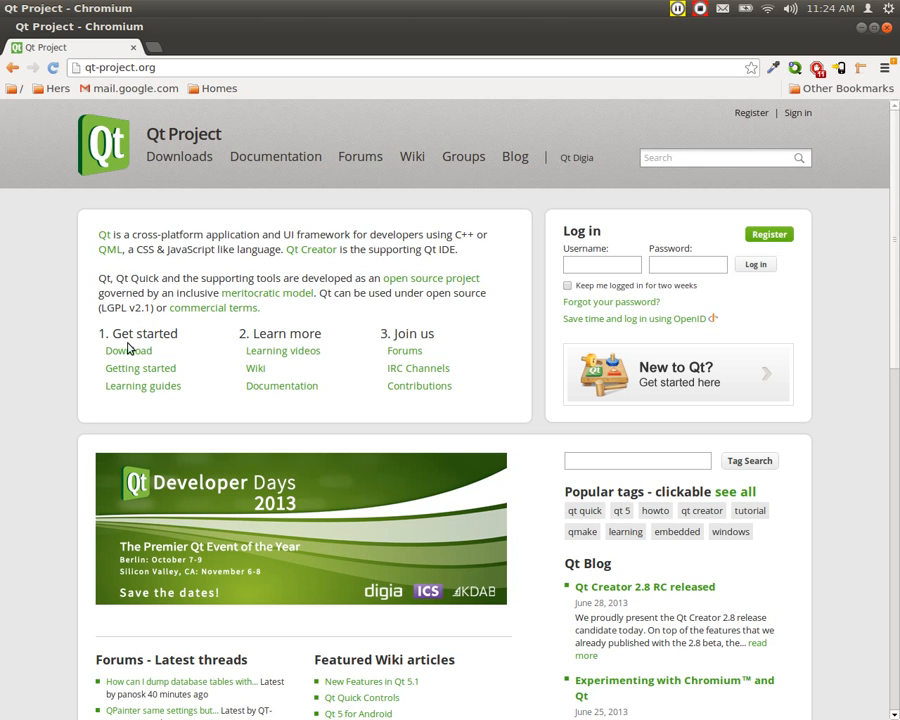
{"action": "left_click", "coordinate": [128, 350]}
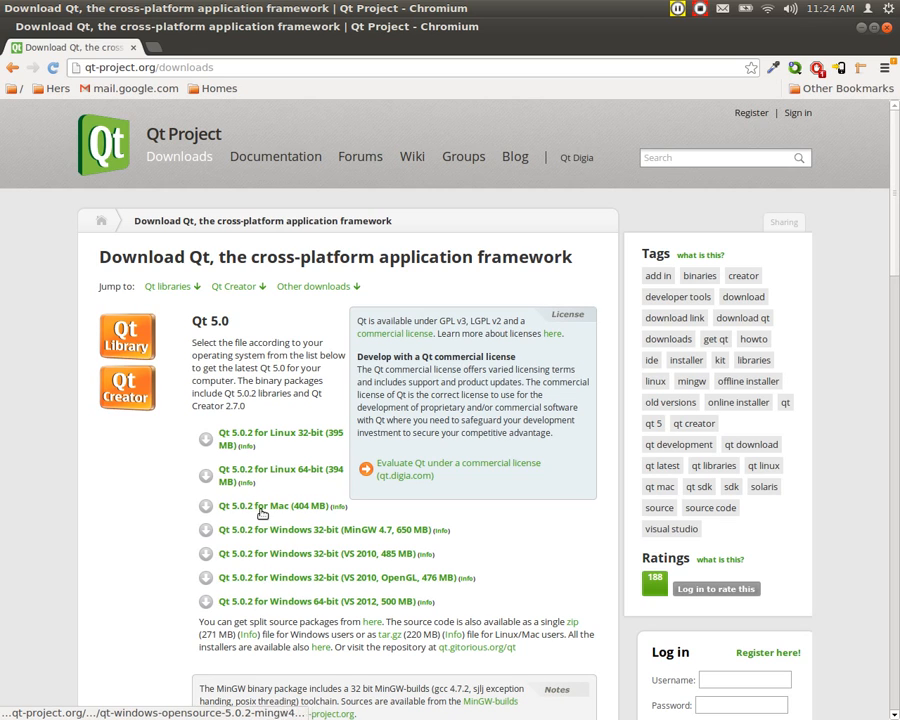
{"action": "mouse_move", "coordinate": [258, 434]}
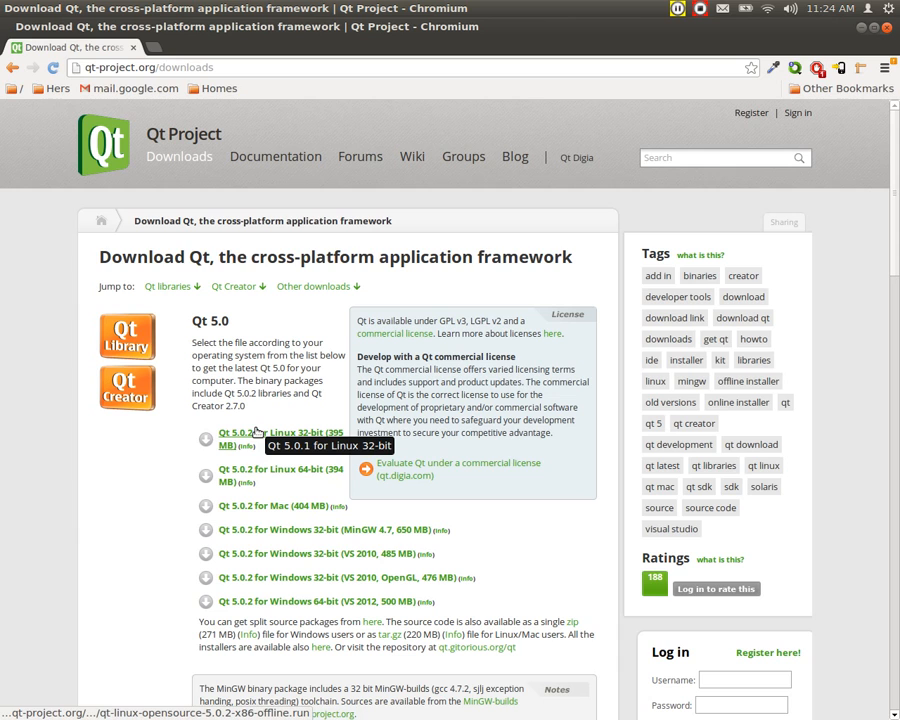
{"action": "scroll", "scroll_direction": "down", "scroll_amount": 3}
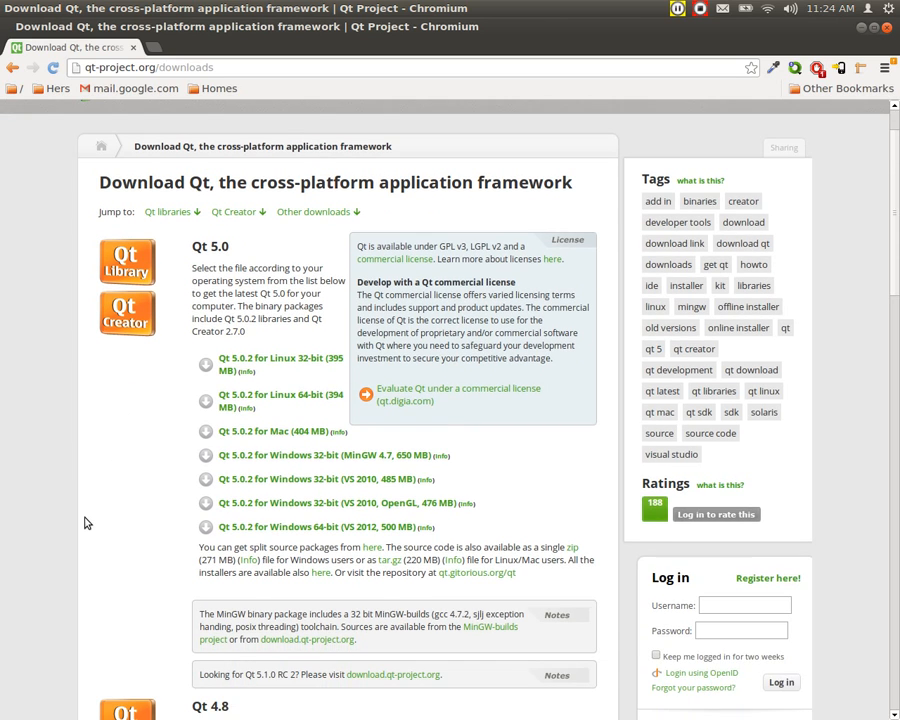
{"action": "scroll", "scroll_direction": "down", "scroll_amount": 3}
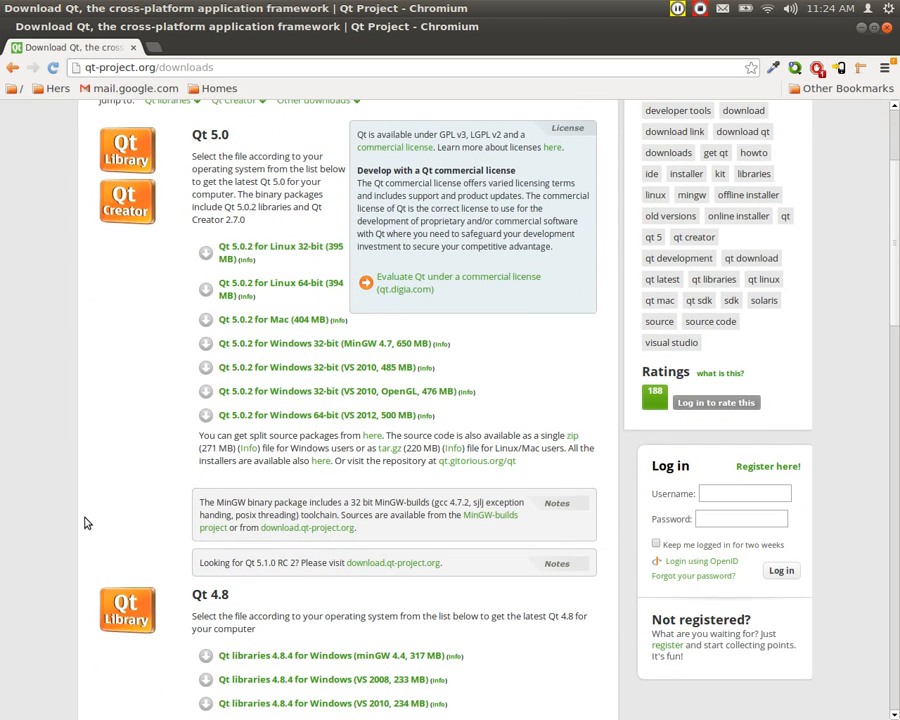
{"action": "scroll", "scroll_direction": "down", "scroll_amount": 3}
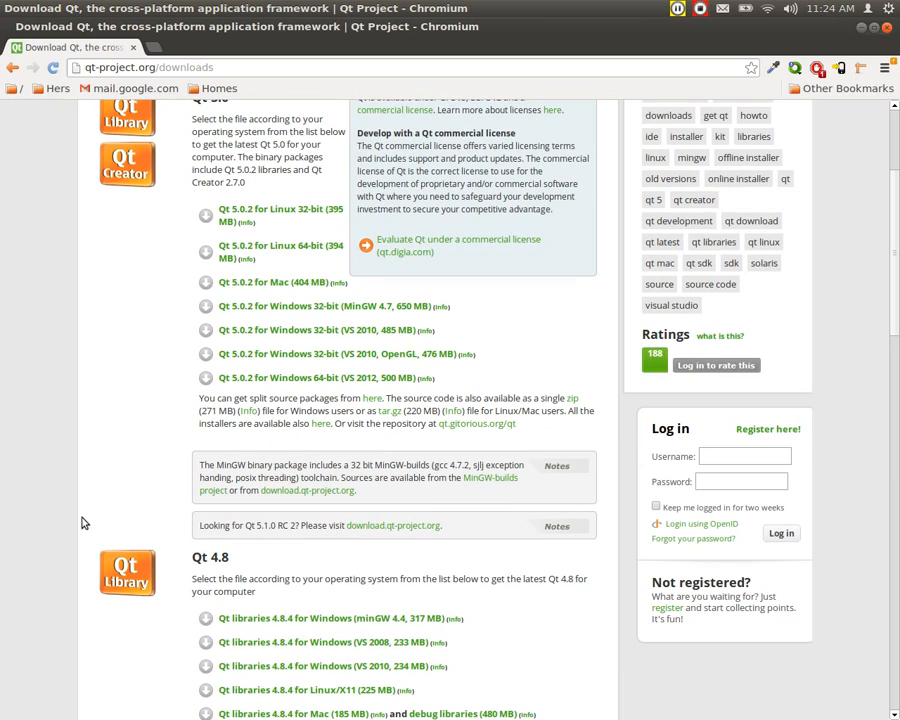
{"action": "mouse_move", "coordinate": [118, 132]}
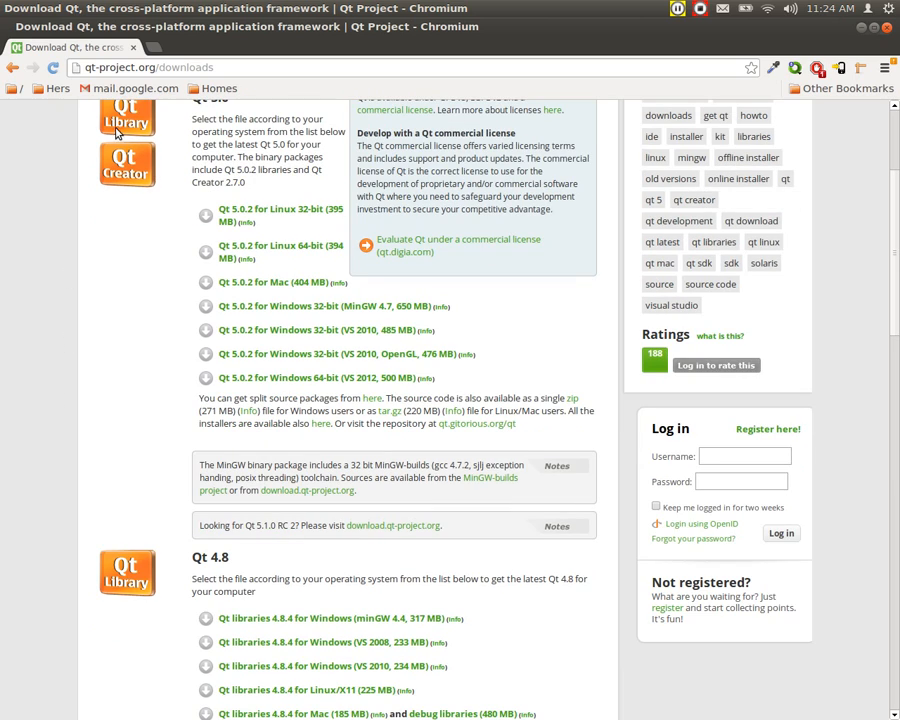
{"action": "mouse_move", "coordinate": [136, 184]}
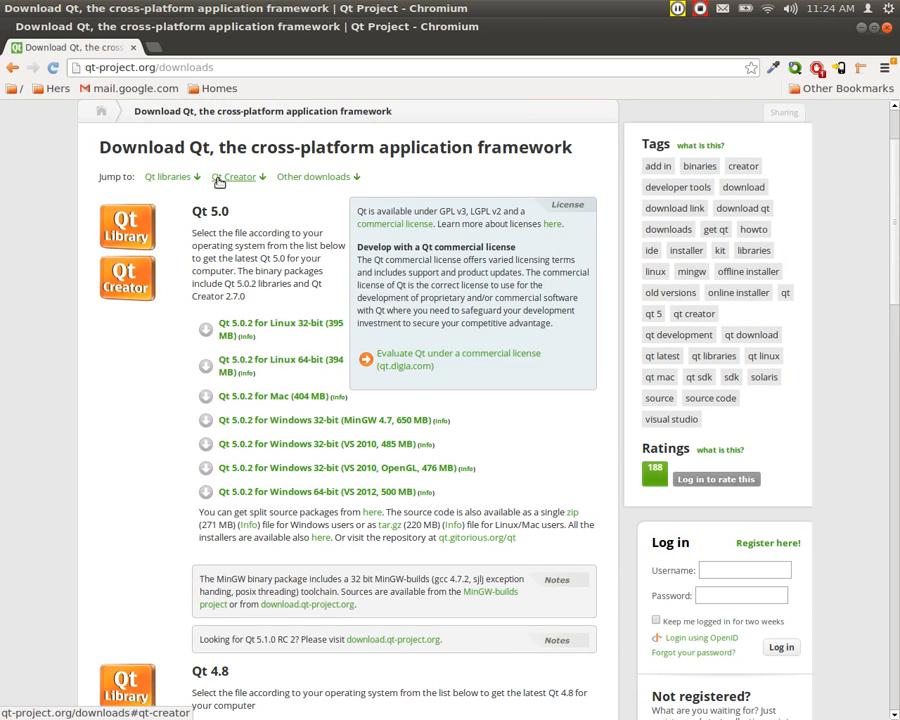
{"action": "scroll", "scroll_direction": "down", "scroll_amount": 3}
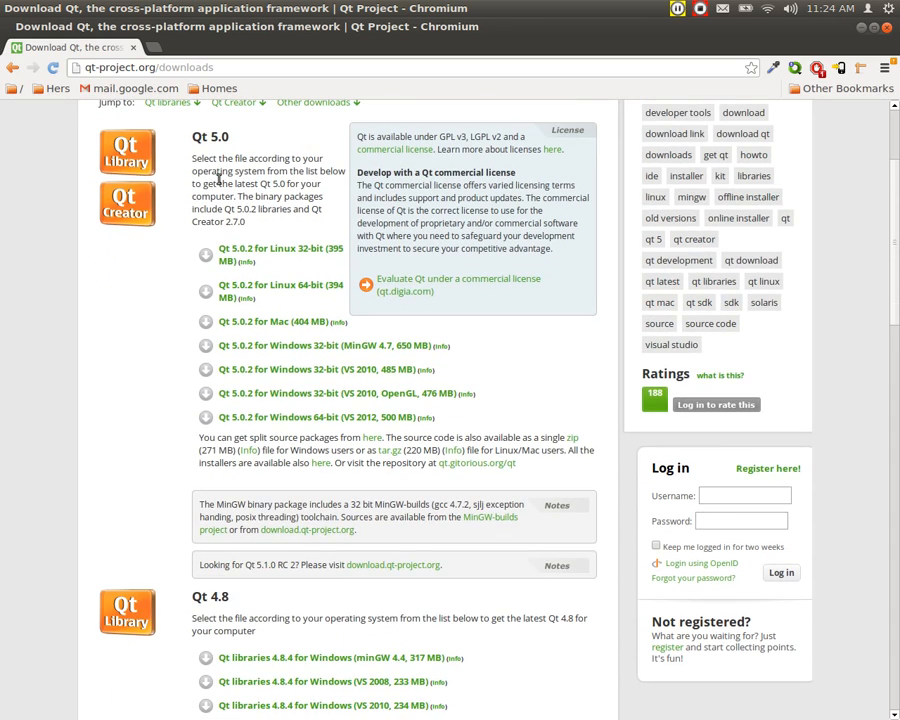